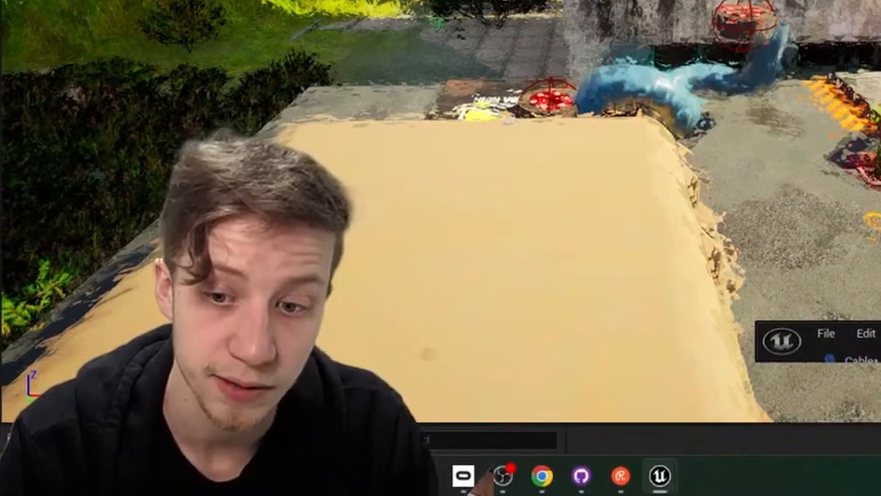
Switch the editor from the PowerUpRotator Blueprint to the Cable Blueprint's Event Graph.
{"action": "left_click", "coordinate": [661, 484]}
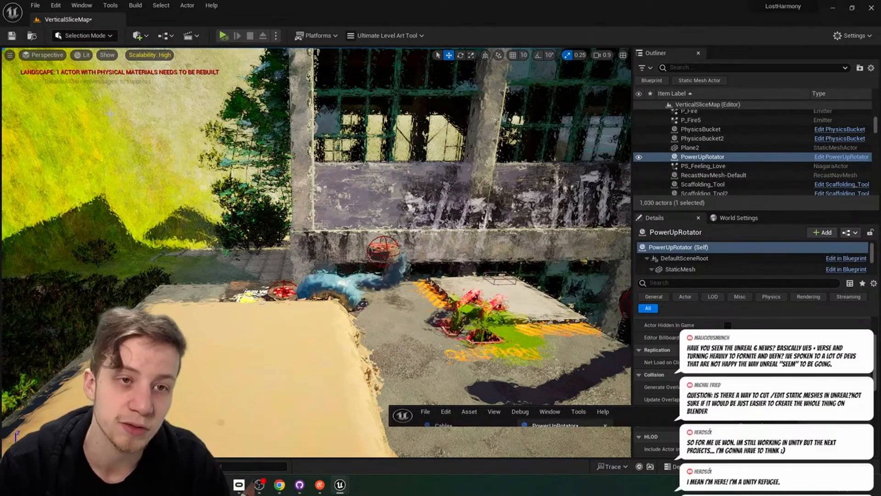
{"action": "left_click", "coordinate": [267, 35]}
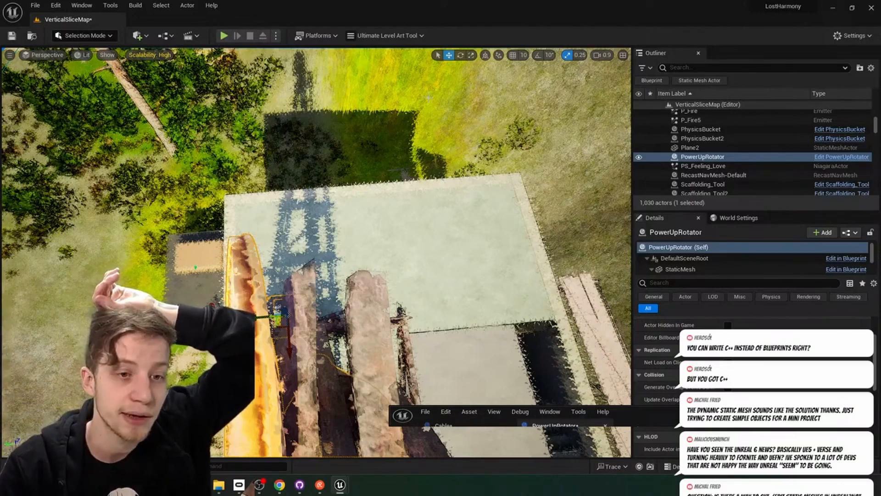
{"action": "left_click", "coordinate": [223, 34]}
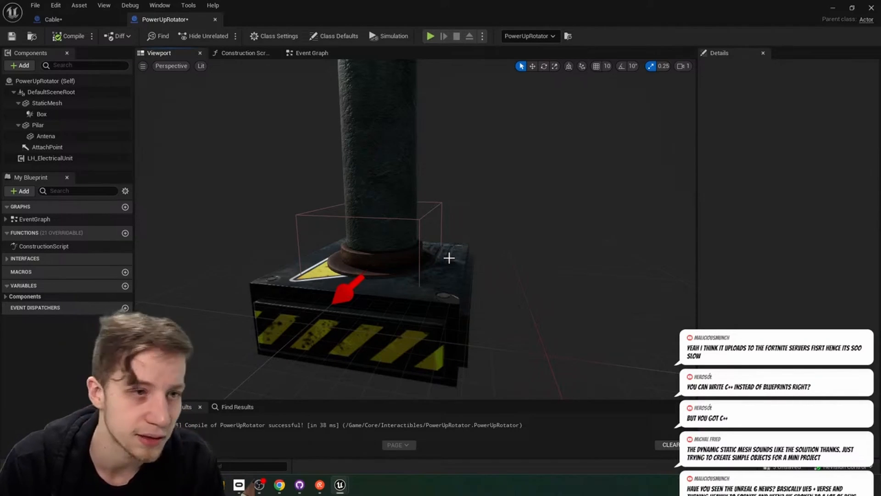
{"action": "left_click", "coordinate": [54, 20]}
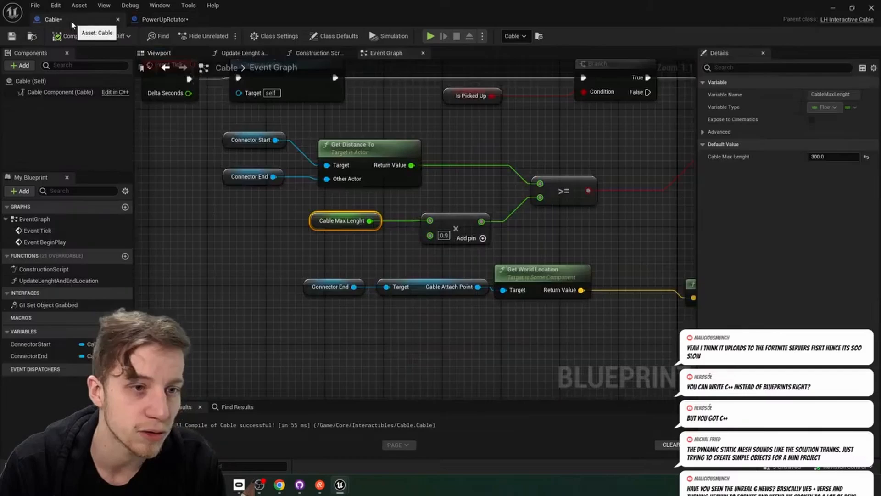